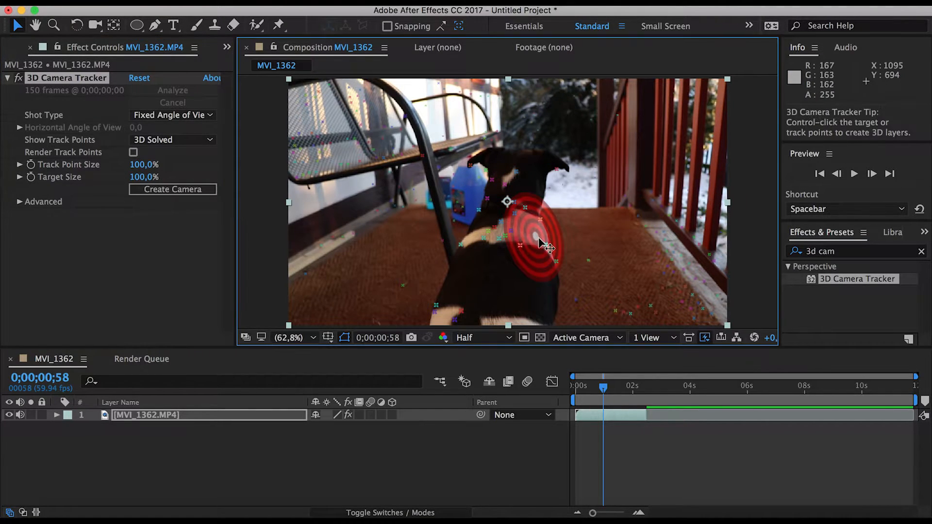
# - From the 3D Camera Tracker target near the dog, create a text layer and camera
pyautogui.rightClick(538, 245)
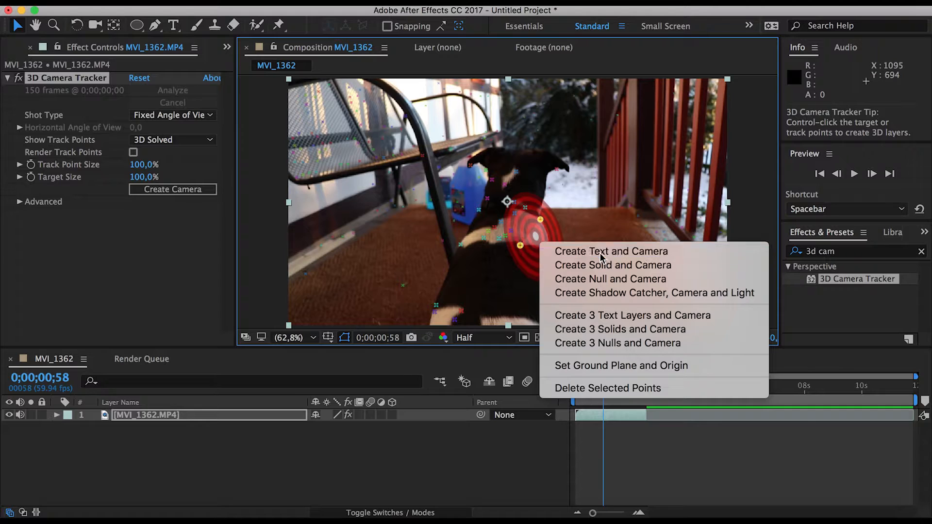
pyautogui.click(612, 251)
pyautogui.write('Charly')
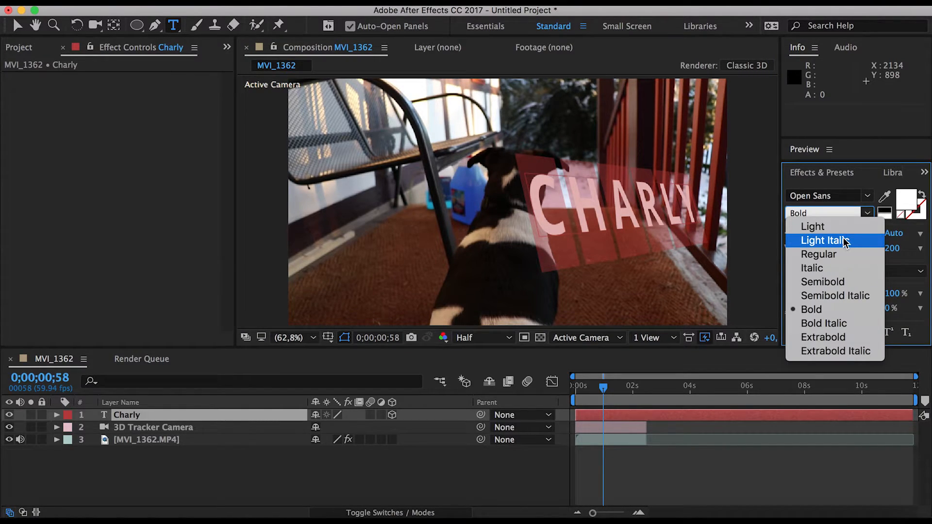
# - Try the Light and then Italic font styles on the CHARLY text with caps off
pyautogui.click(813, 226)
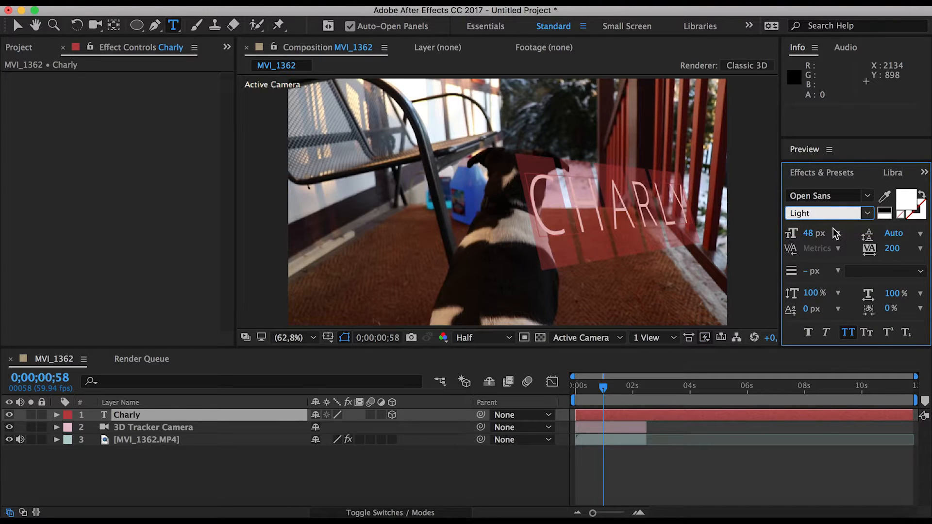
pyautogui.click(865, 213)
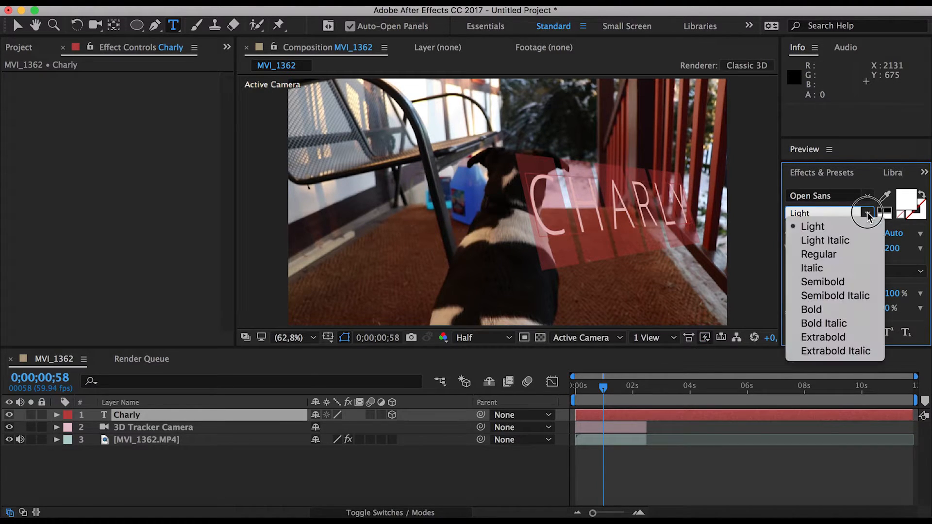
pyautogui.click(812, 268)
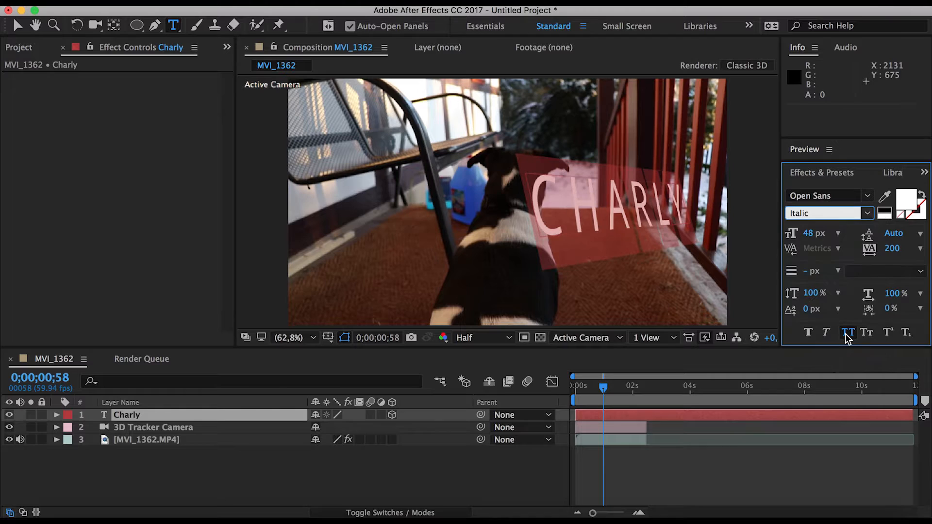
pyautogui.click(849, 332)
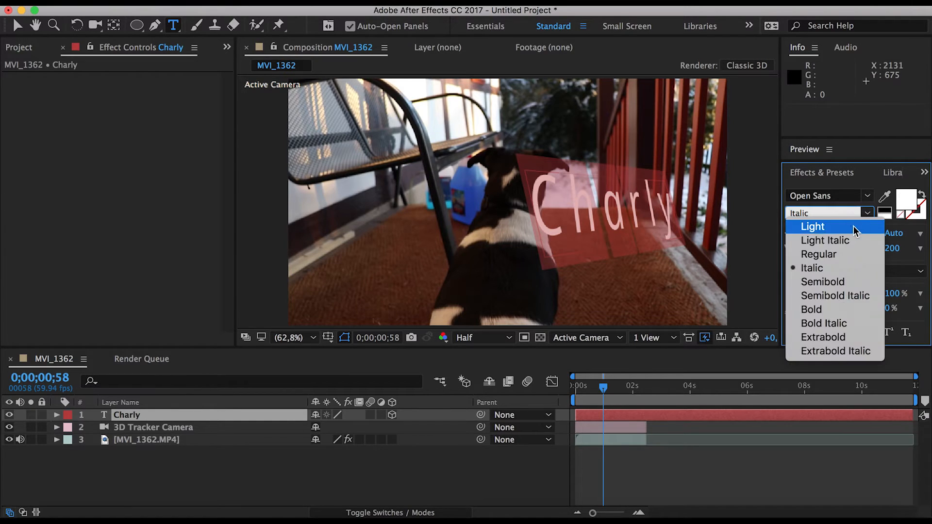
# - Settle on Open Sans Light and render the name in All Caps
pyautogui.click(812, 227)
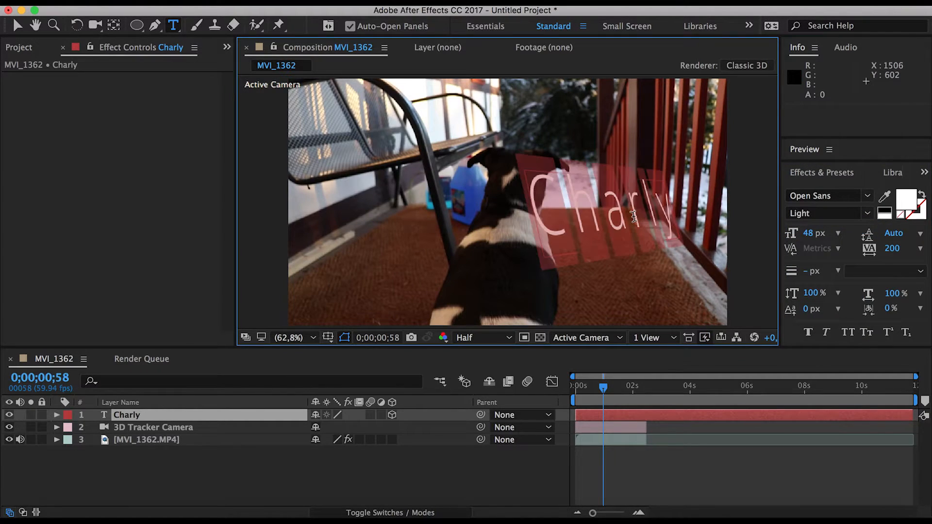
pyautogui.moveTo(868, 338)
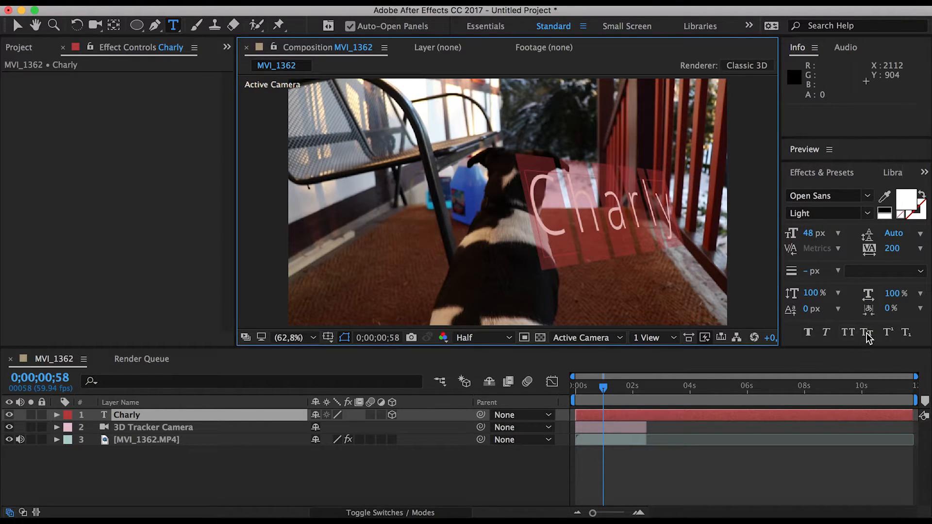
pyautogui.click(849, 332)
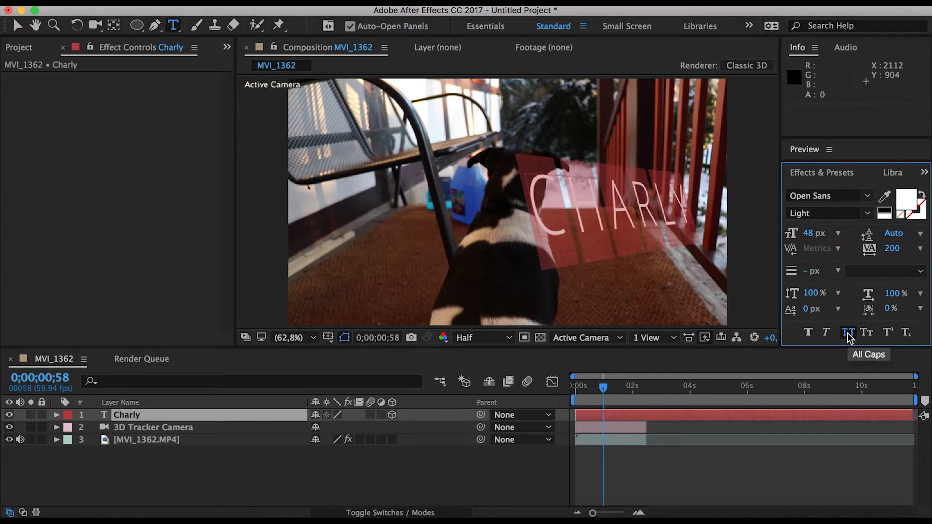
pyautogui.click(848, 332)
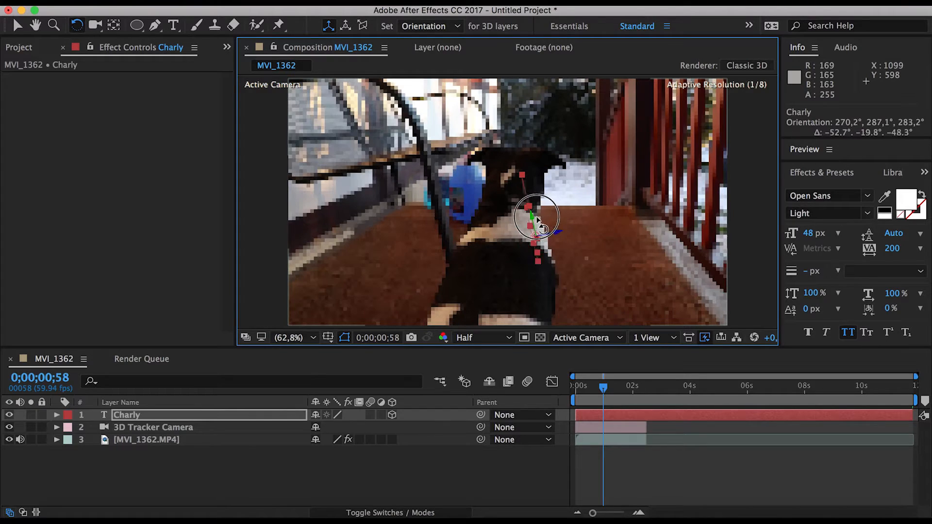
# - Drag the 3D orientation gizmo until the text stands upright on the porch facing the camera
pyautogui.moveTo(535, 214); pyautogui.dragTo(524, 214)
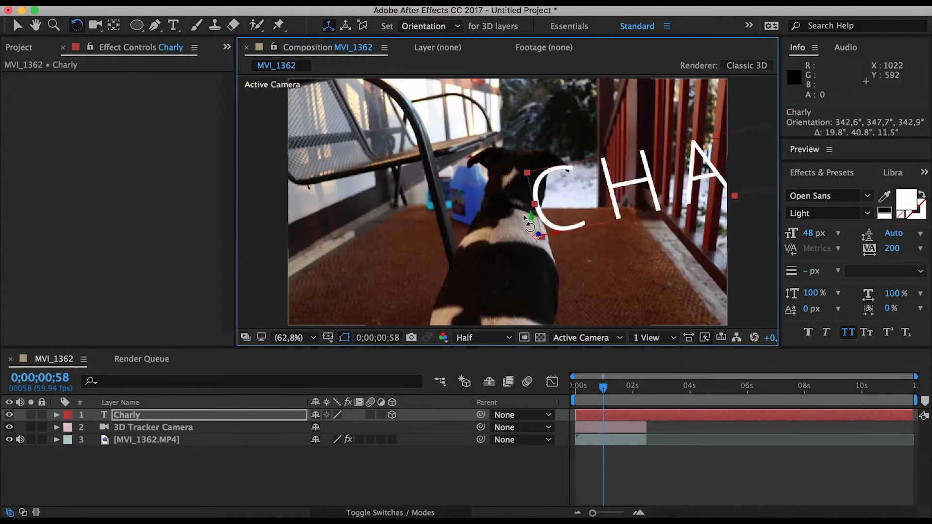
pyautogui.moveTo(532, 217); pyautogui.dragTo(547, 235)
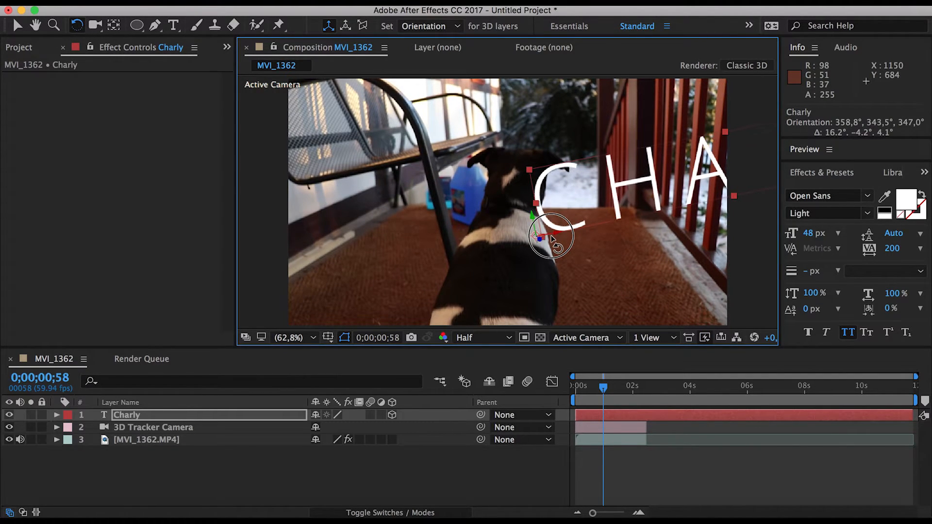
pyautogui.moveTo(555, 238); pyautogui.dragTo(538, 232)
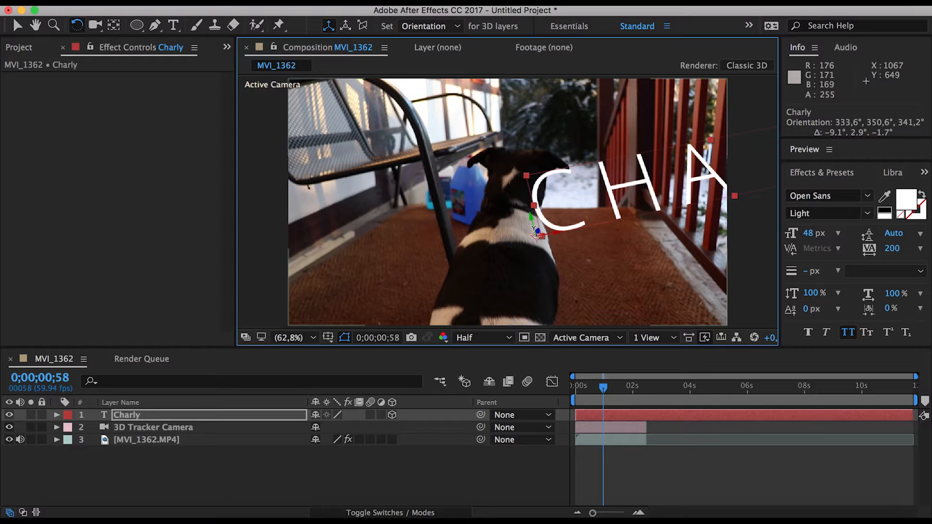
pyautogui.moveTo(535, 232); pyautogui.dragTo(524, 223)
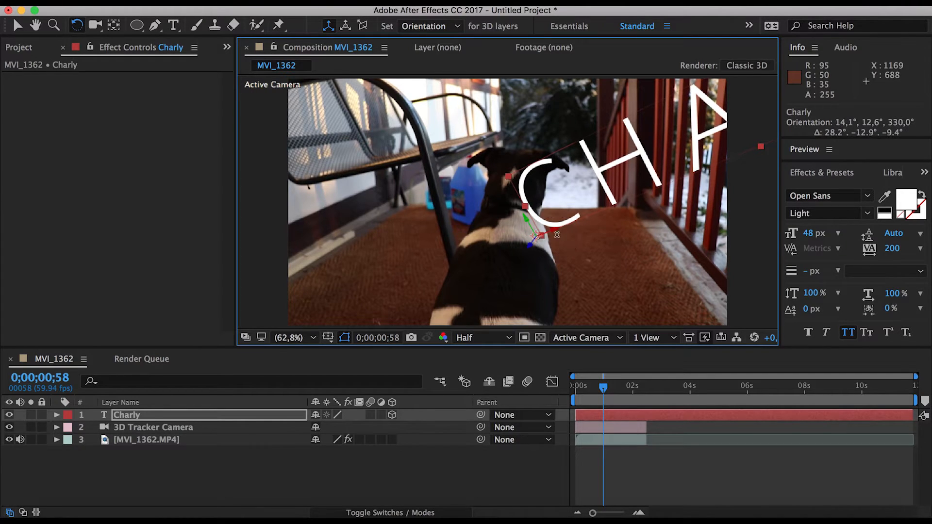
pyautogui.moveTo(538, 235); pyautogui.dragTo(546, 241)
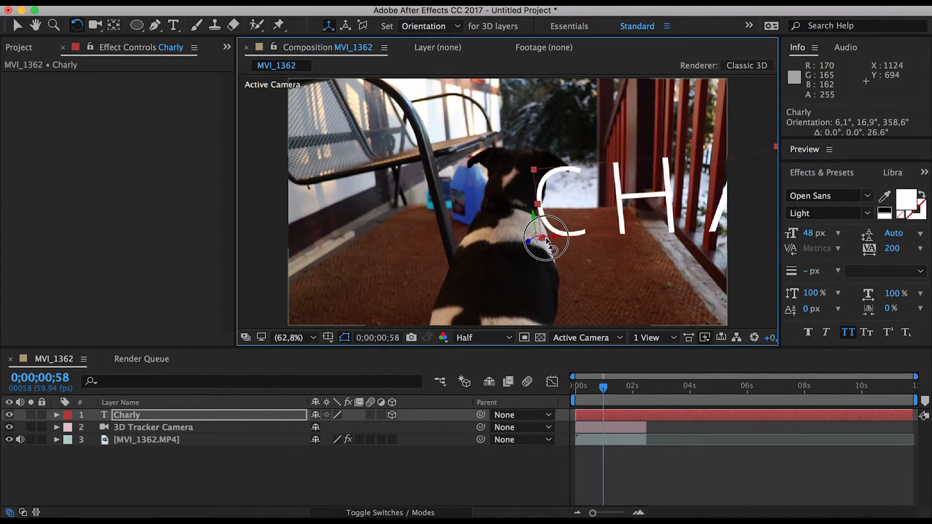
pyautogui.moveTo(547, 237); pyautogui.dragTo(542, 241)
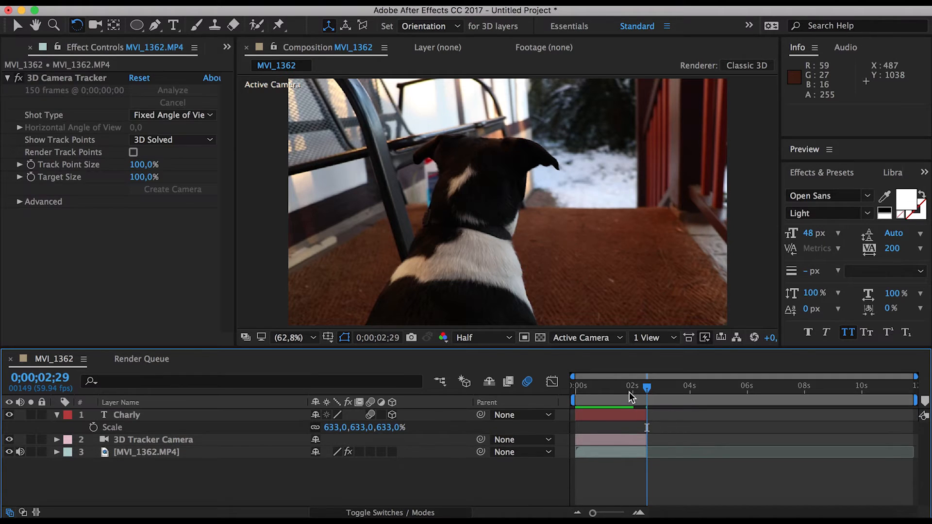
# - Scrub the playhead back in time to check the scaled text tracks beside the dog
pyautogui.moveTo(646, 387); pyautogui.dragTo(594, 387)
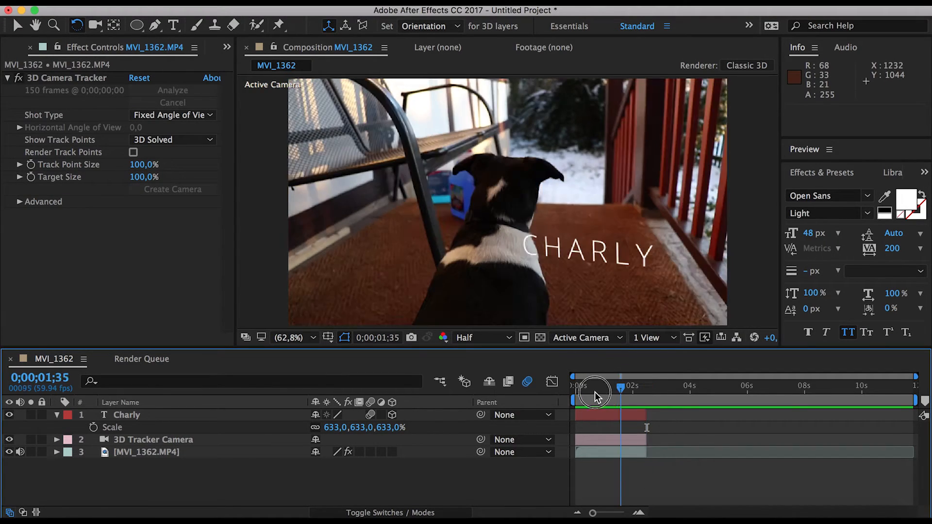